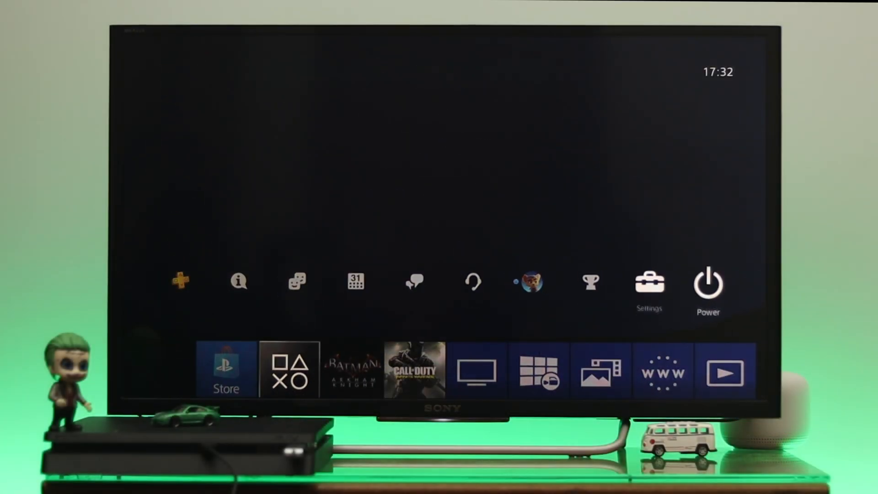
Check for a system software update in Settings and dismiss the already-installed message.
click(649, 282)
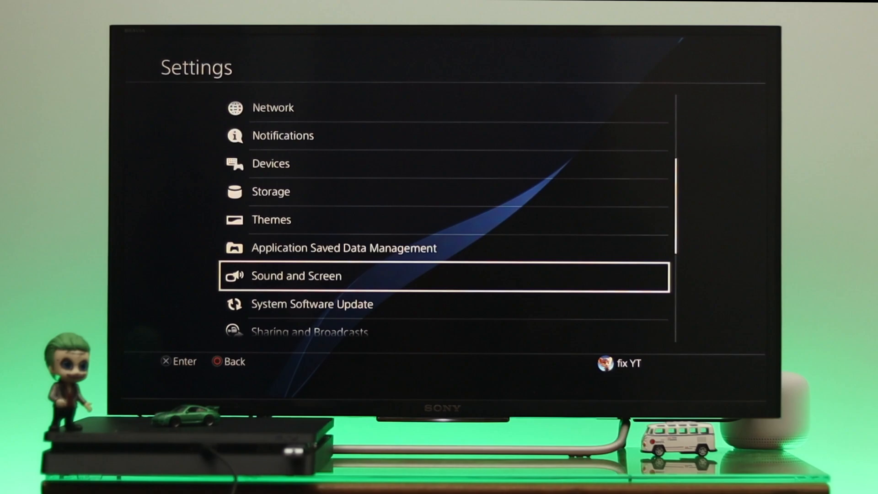
click(312, 304)
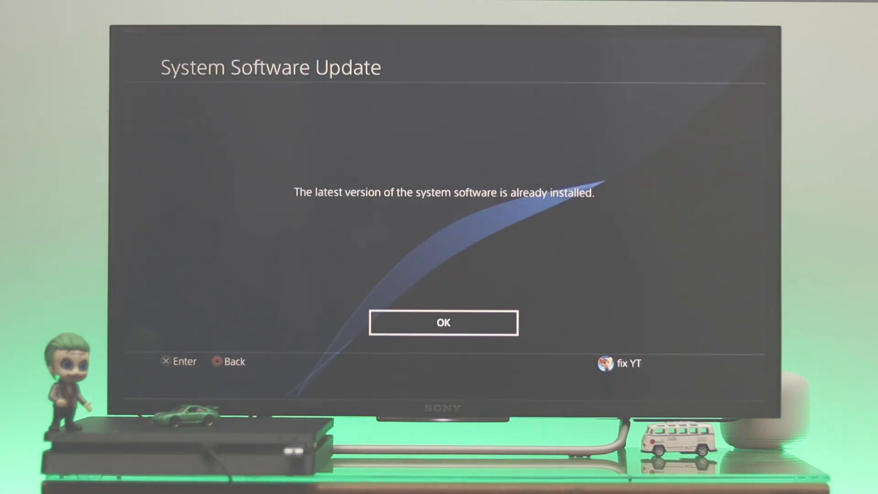
click(443, 322)
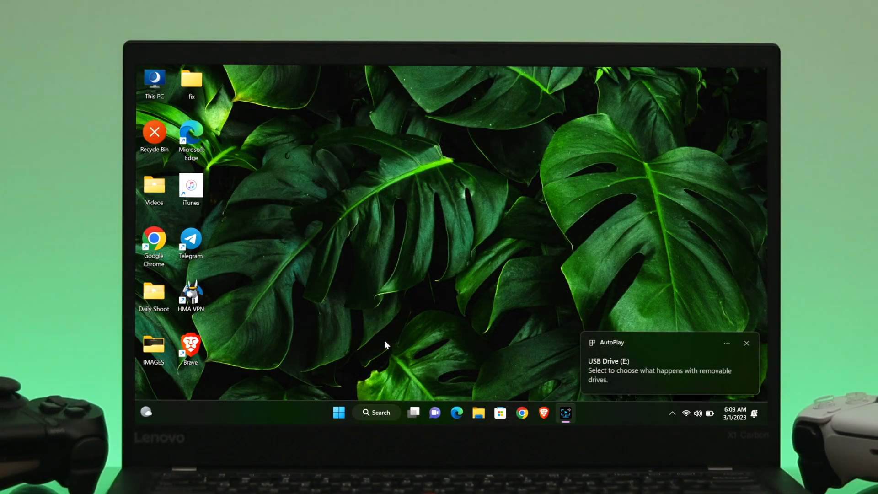
mouse_move(356, 287)
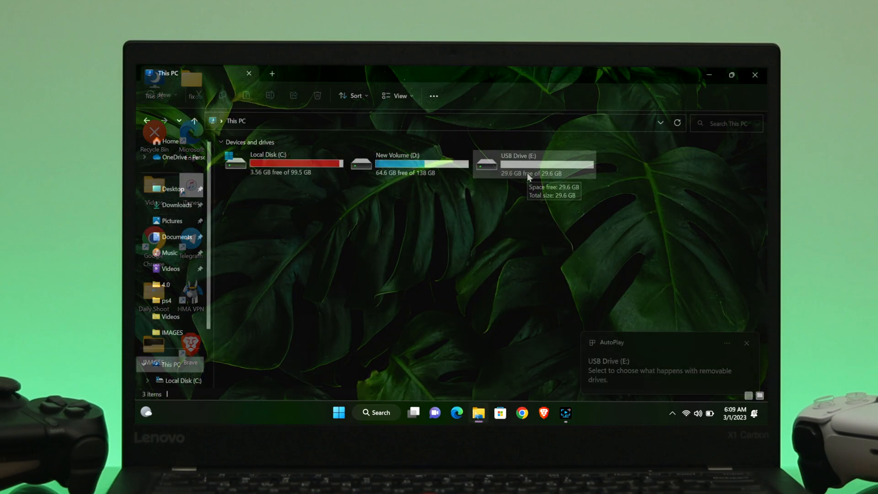
Format USB Drive (E:) as FAT32, confirm erasing data, and acknowledge completion.
right_click(532, 162)
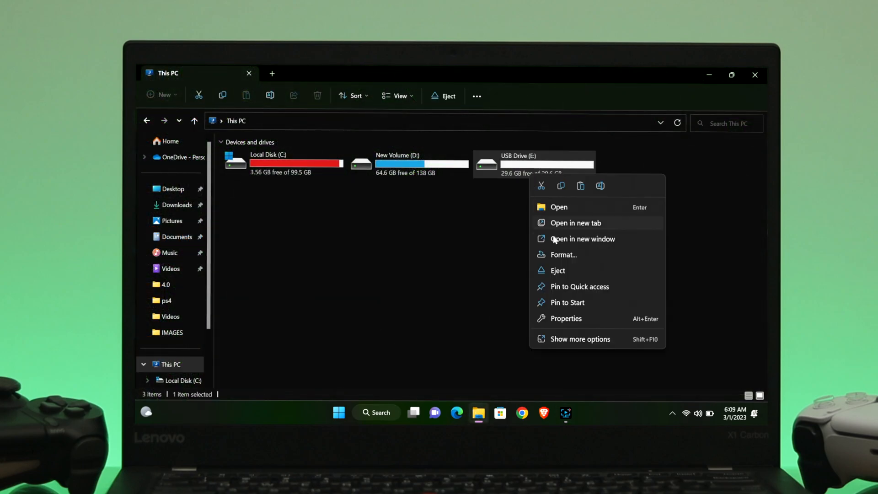
click(563, 254)
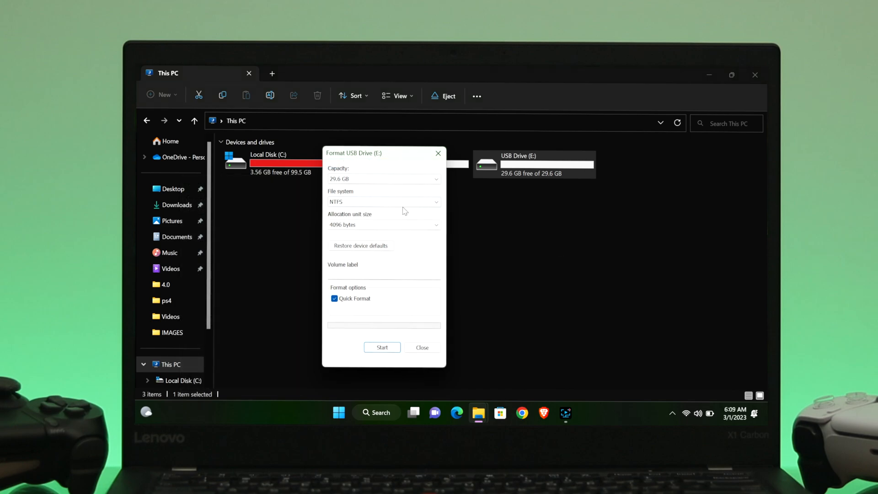
click(384, 202)
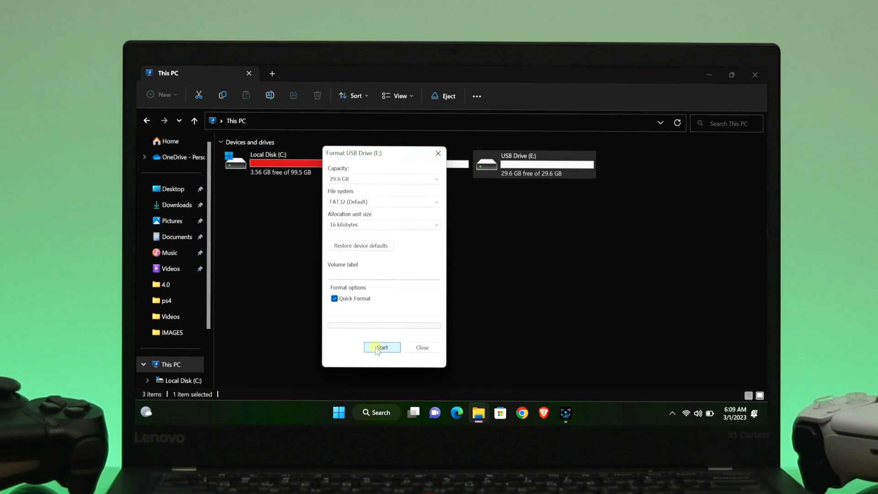
click(382, 347)
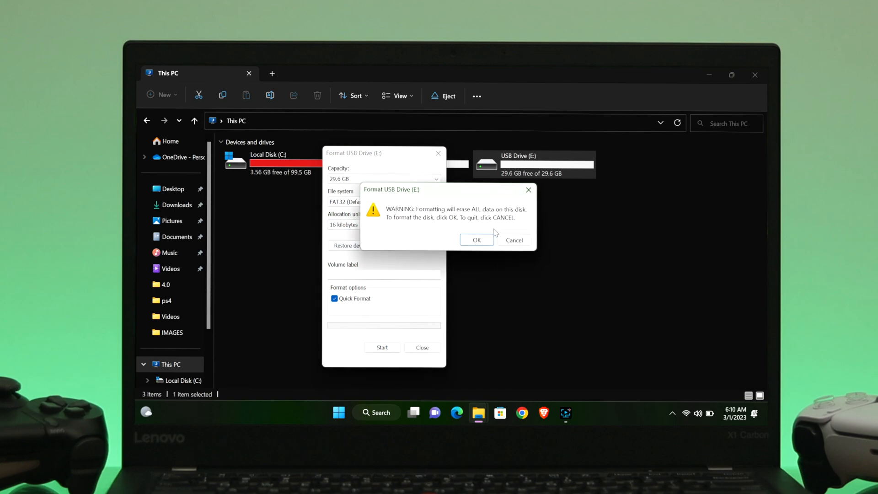
click(476, 240)
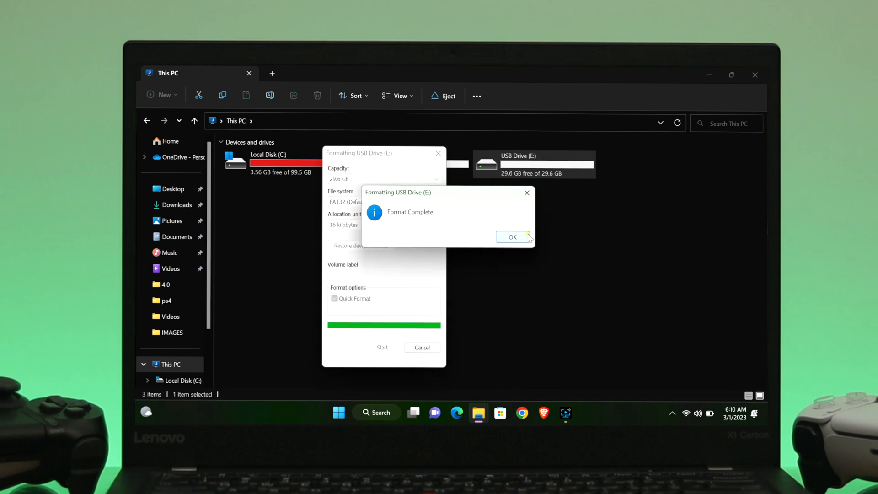
click(511, 236)
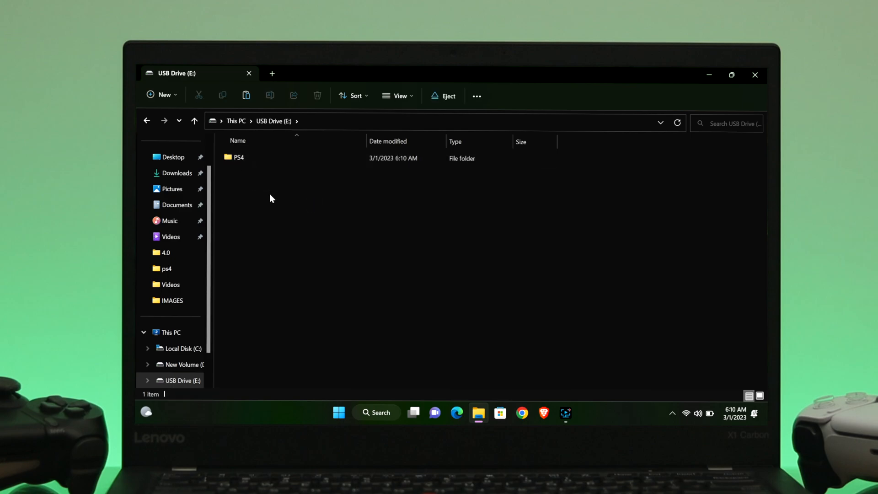
Create a new UPDATE folder inside the USB drive's PS4 folder and open it.
double_click(238, 157)
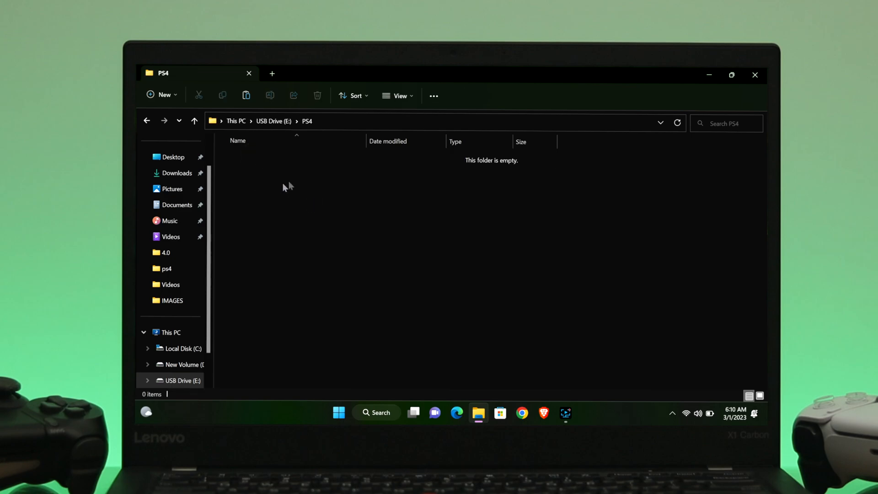
right_click(285, 185)
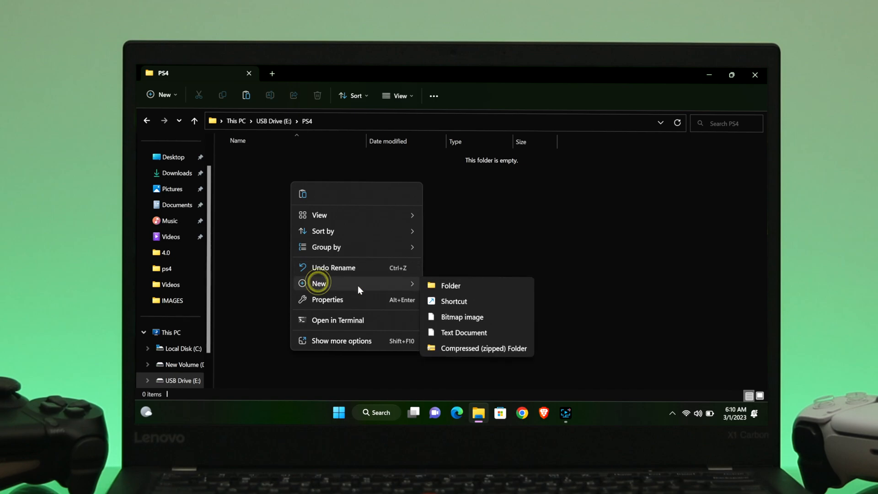
click(450, 285)
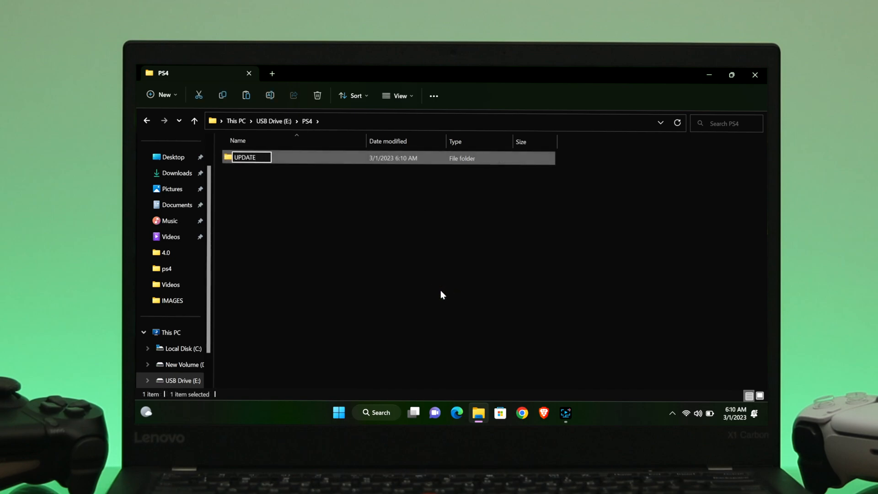
mouse_move(305, 161)
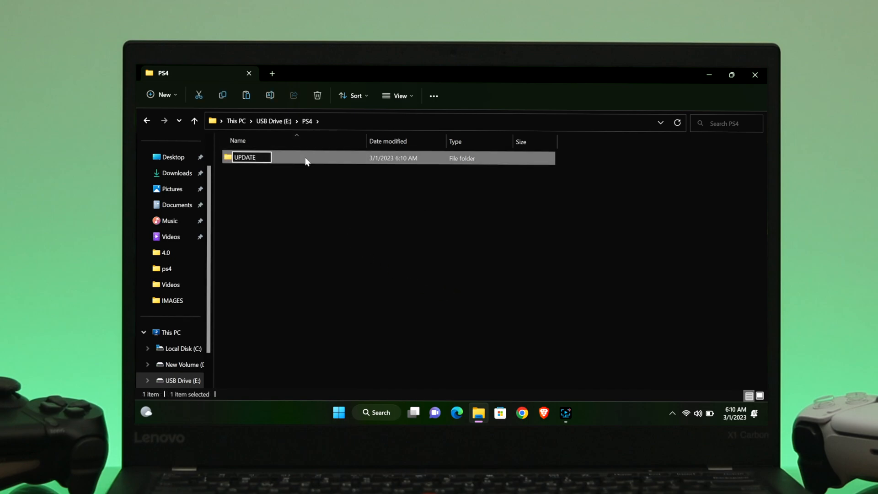
double_click(249, 157)
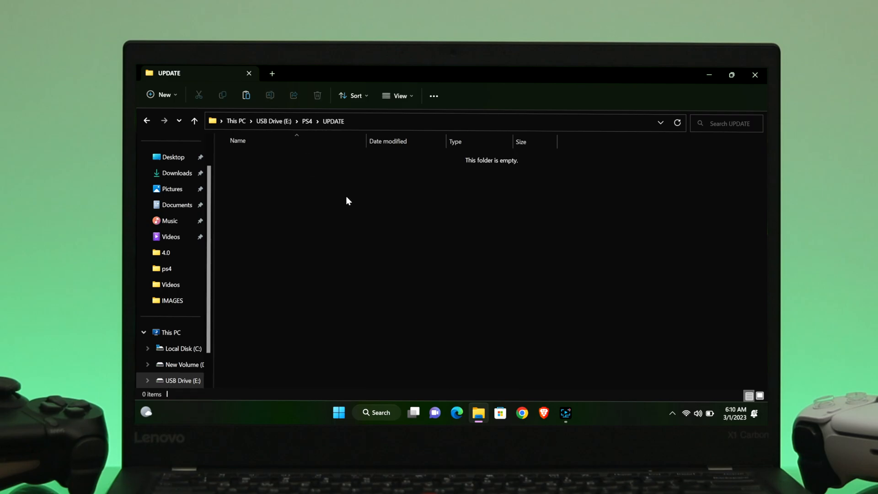
mouse_move(588, 121)
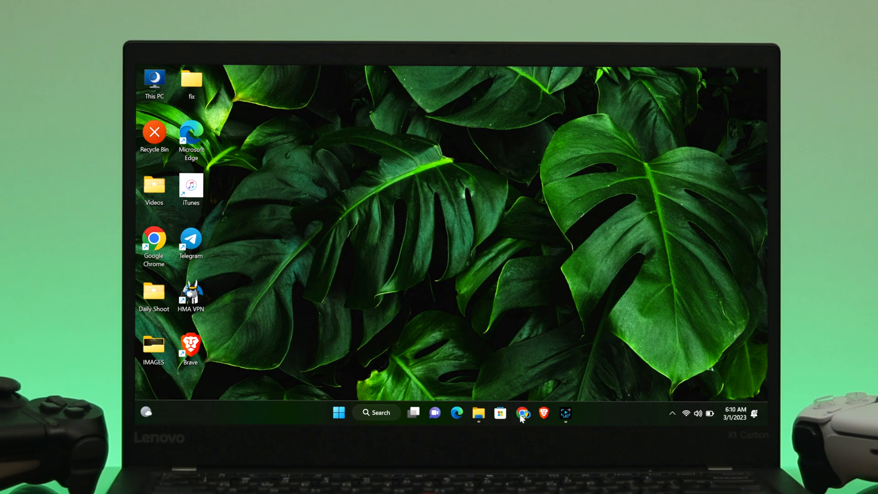
Search 'ps4 update file' and download PS4UPDATE.PUP from PlayStation's support page, showing it in its folder.
click(521, 412)
text(ps4)
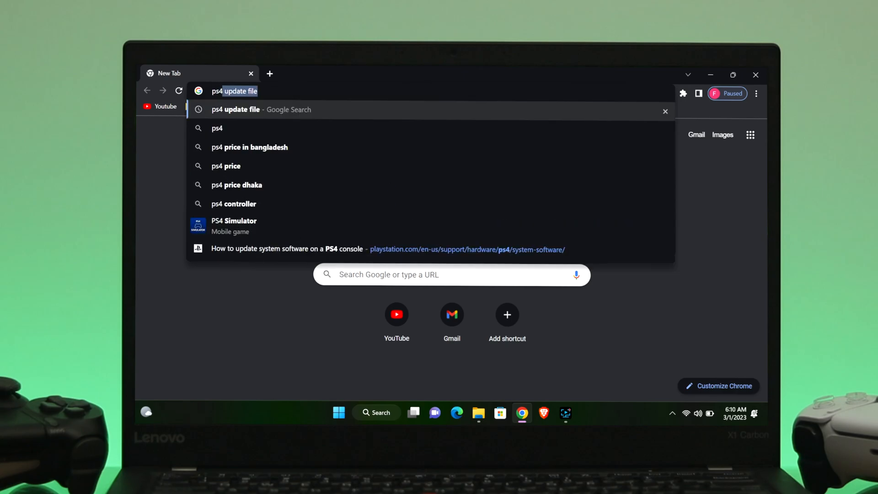
key(Enter)
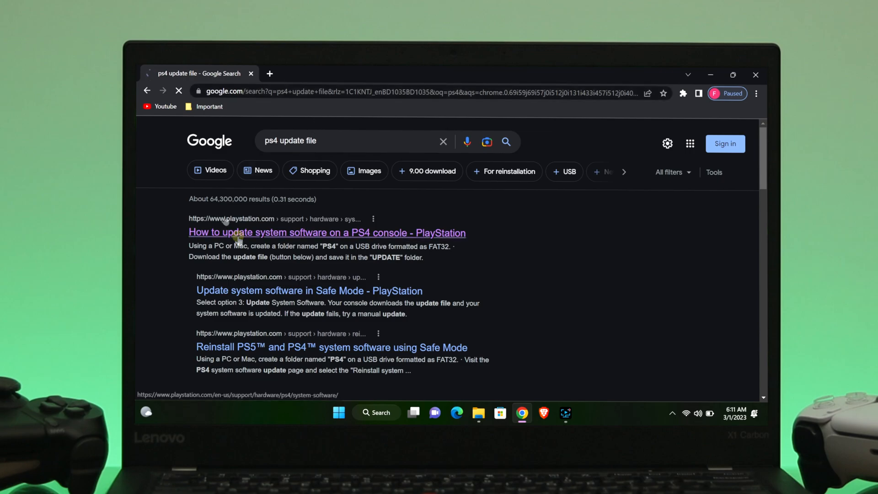
click(327, 232)
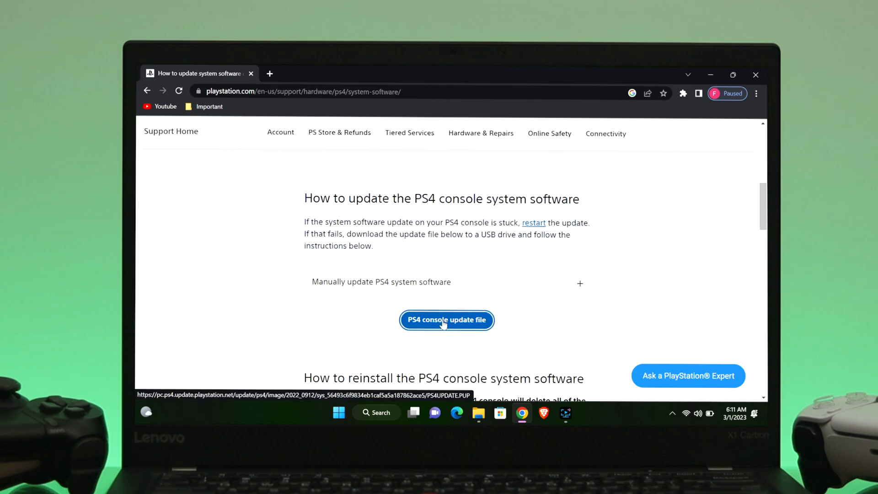
click(446, 319)
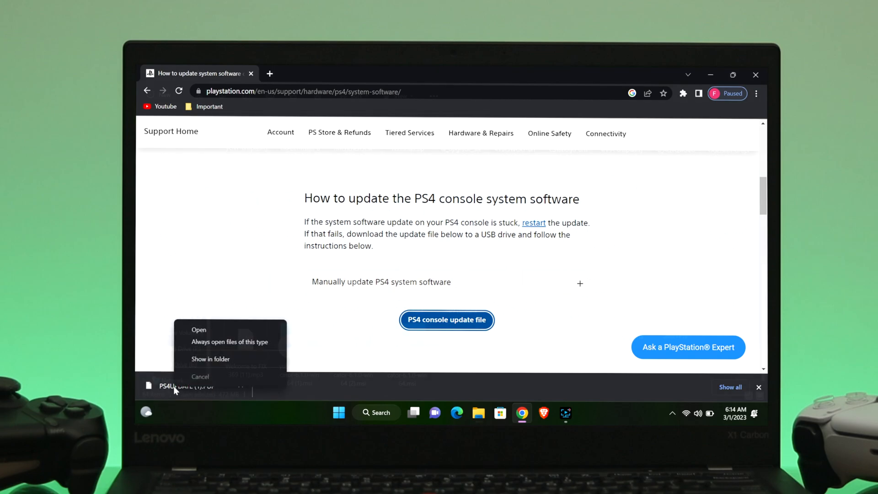
click(210, 359)
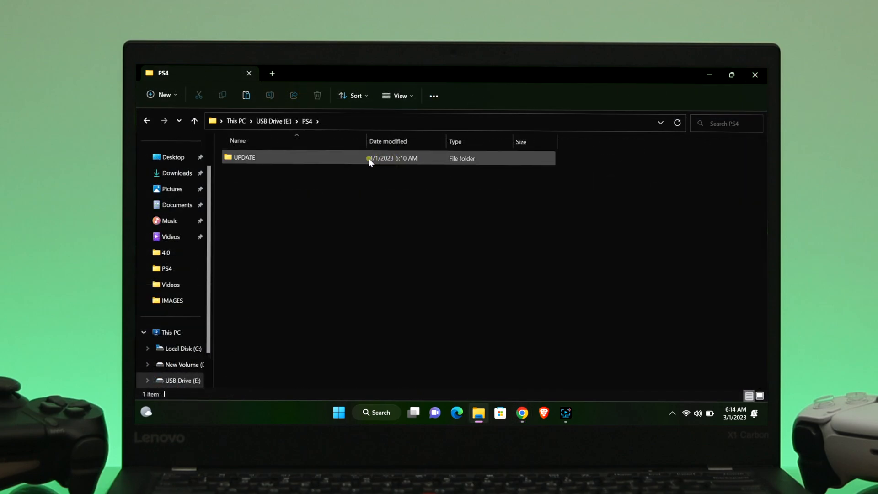
Open the UPDATE folder under USB Drive (E:) > PS4.
double_click(243, 157)
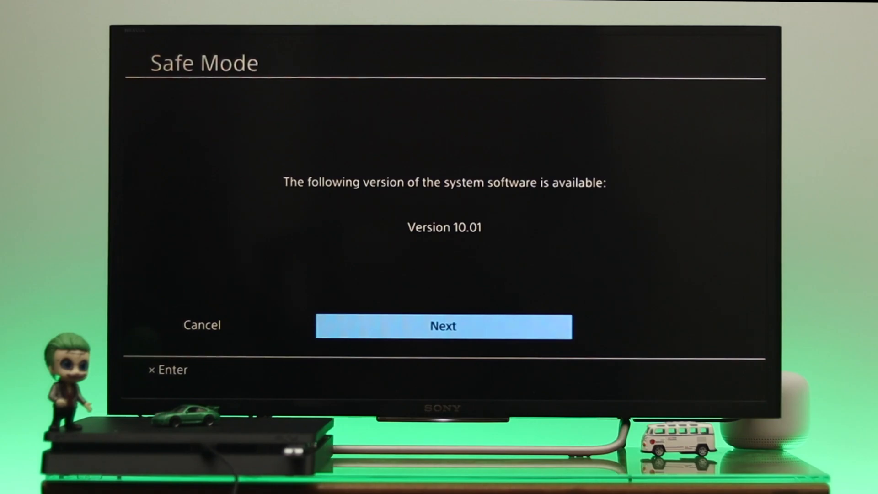
Proceed with version 10.01 in Safe Mode and start the update.
click(443, 326)
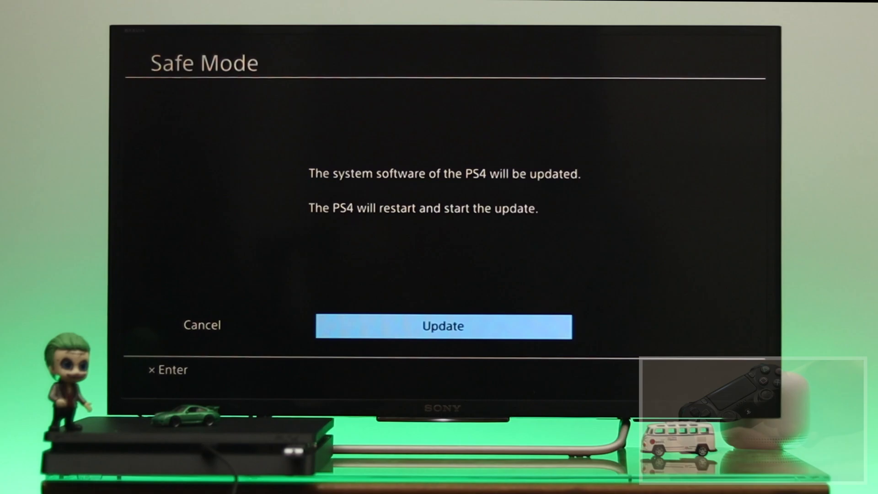
click(443, 327)
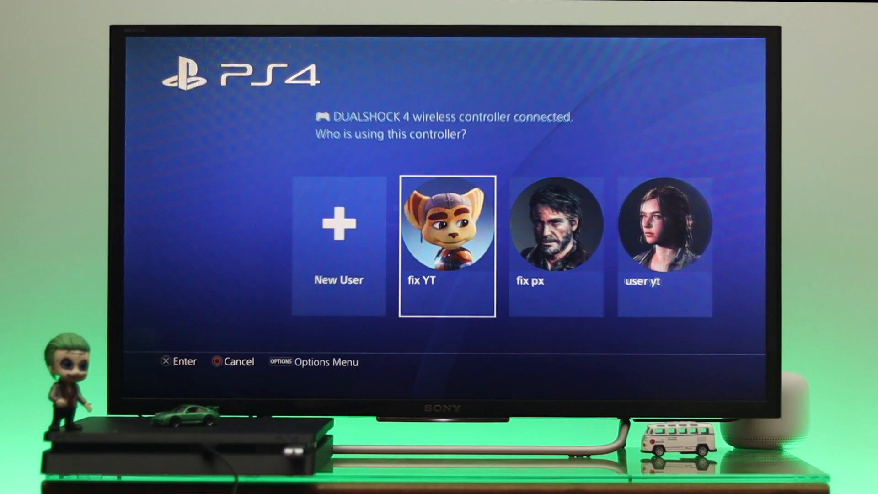
Sign in with the first user profile and check System Software Update.
click(446, 245)
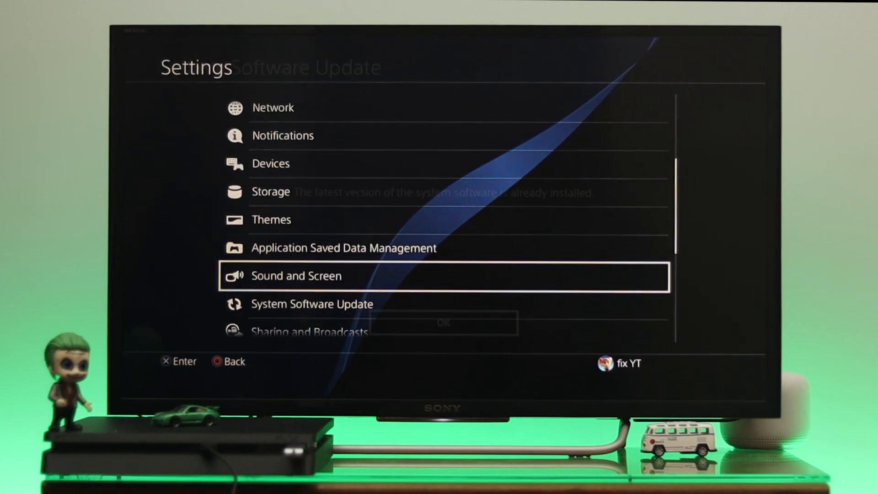
click(311, 304)
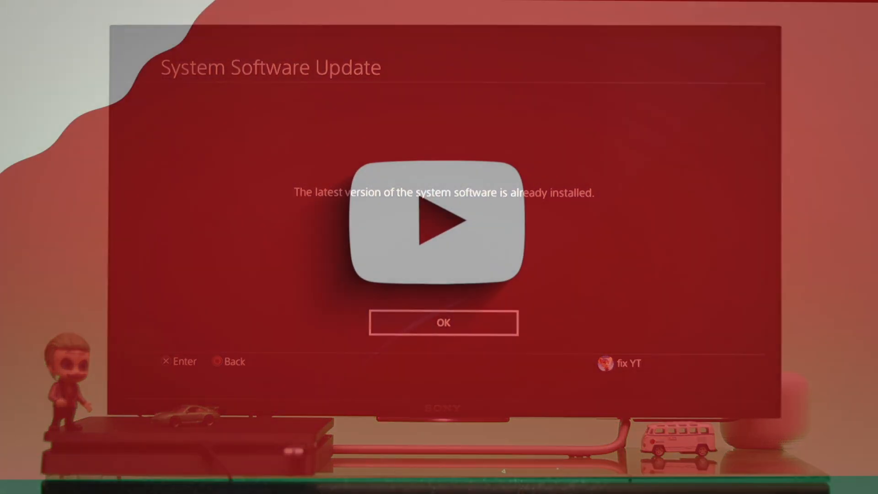